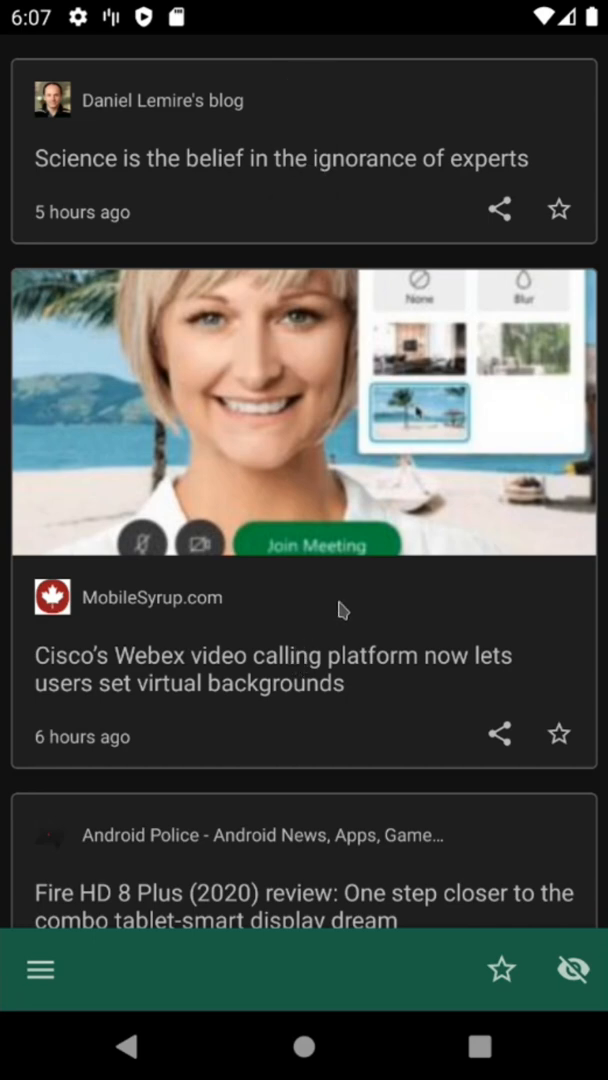
Select the Webex virtual backgrounds article, then scroll toward the navigation drawer's Feeds entry
{"action": "left_click", "coordinate": [500, 732]}
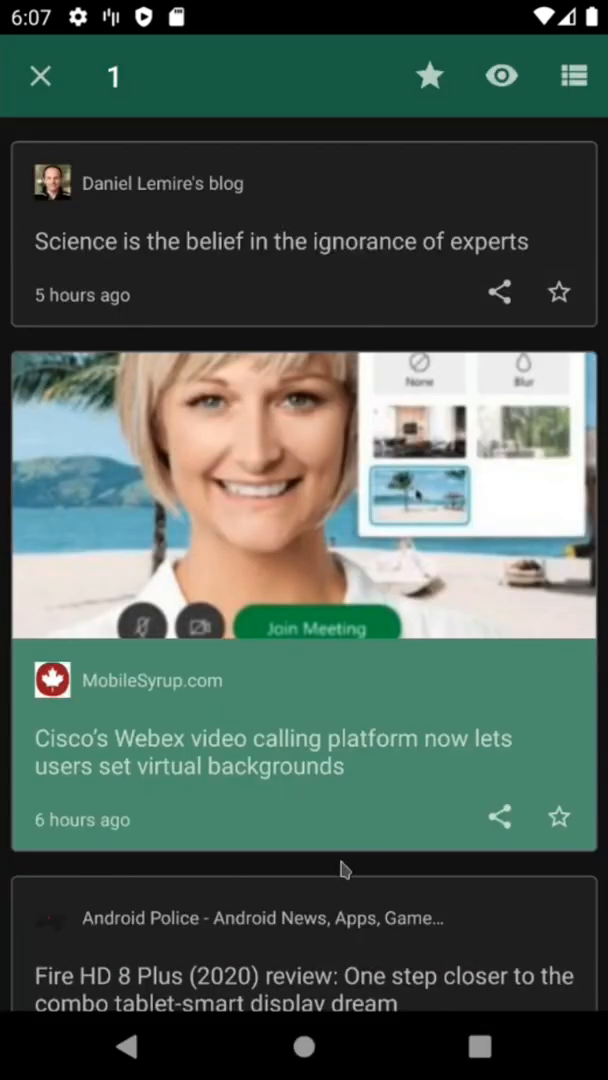
{"action": "scroll", "scroll_direction": "down", "scroll_amount": 3}
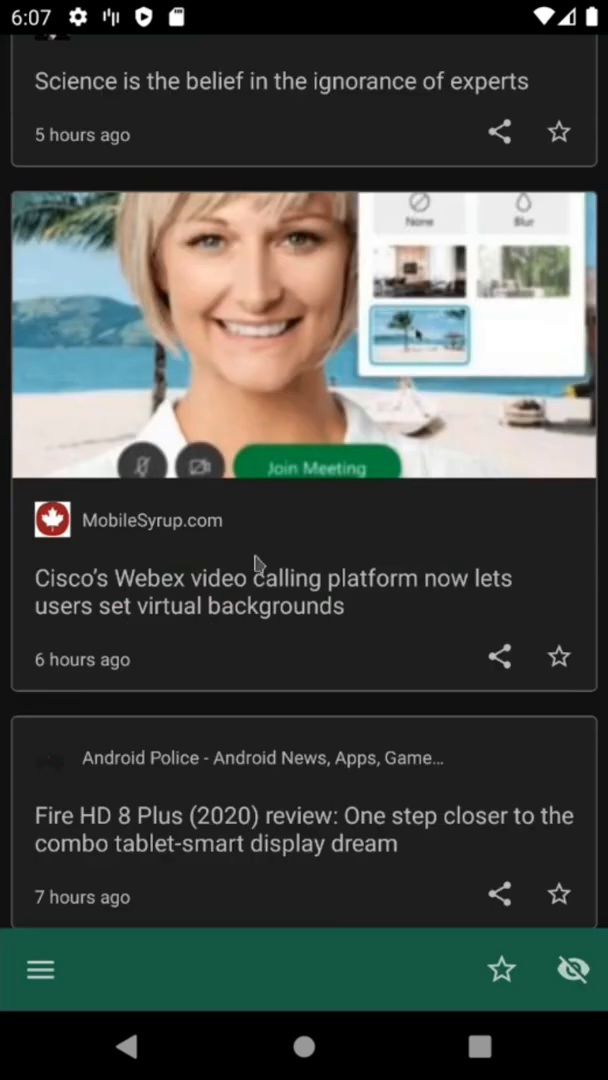
{"action": "scroll", "scroll_direction": "down", "scroll_amount": 3}
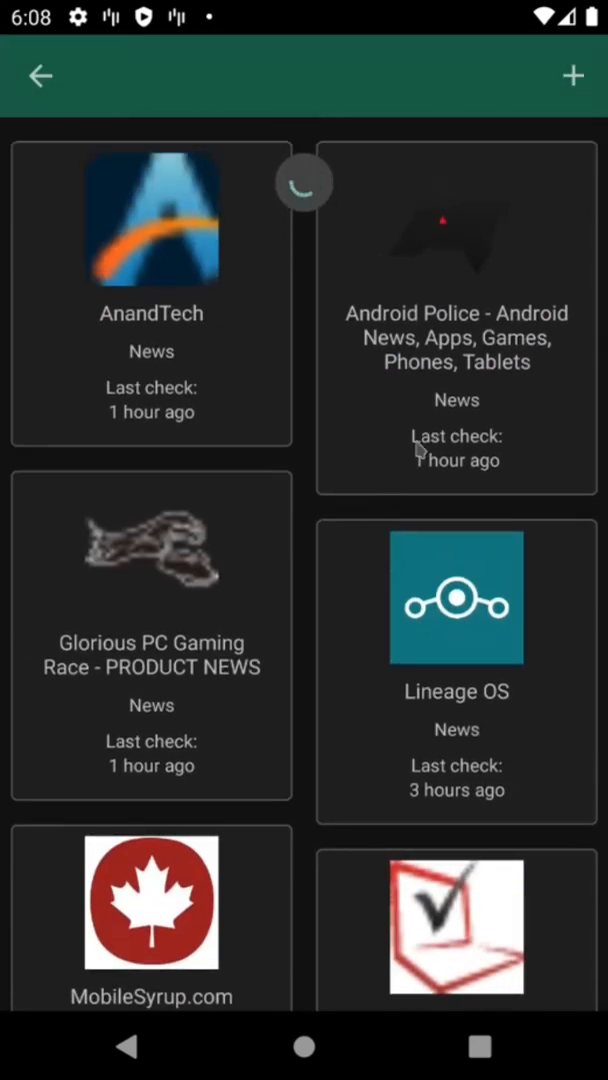
{"action": "left_click", "coordinate": [456, 320]}
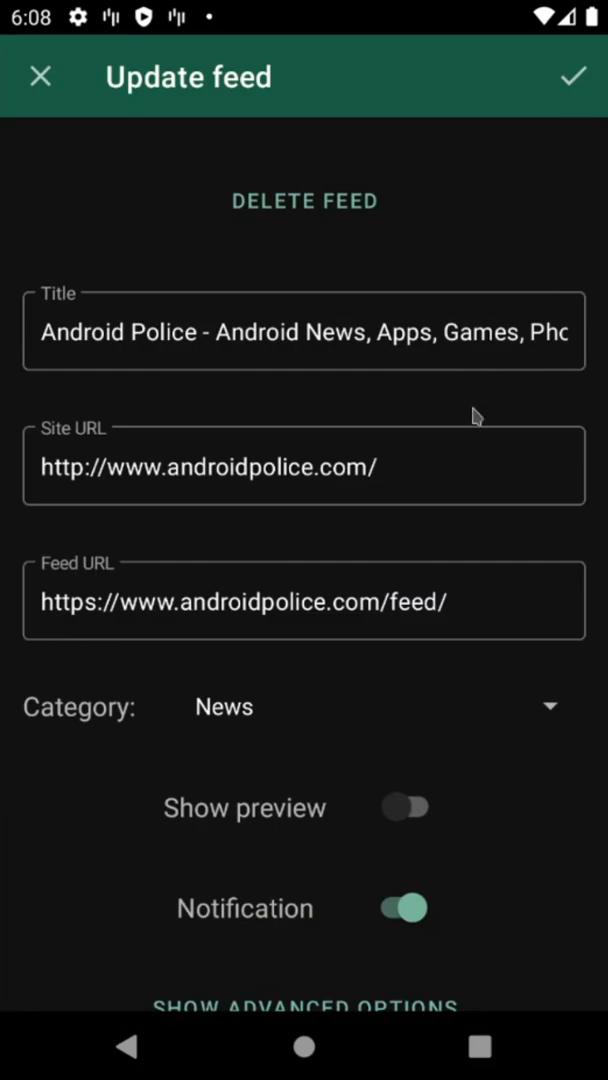
{"action": "scroll", "scroll_direction": "down", "scroll_amount": 3}
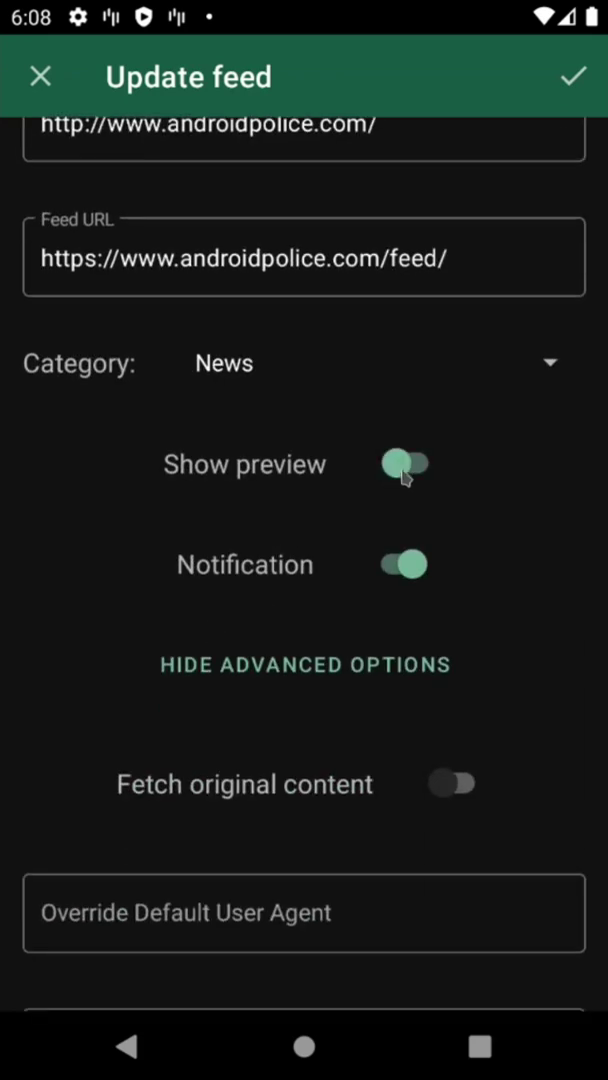
{"action": "left_click", "coordinate": [406, 466]}
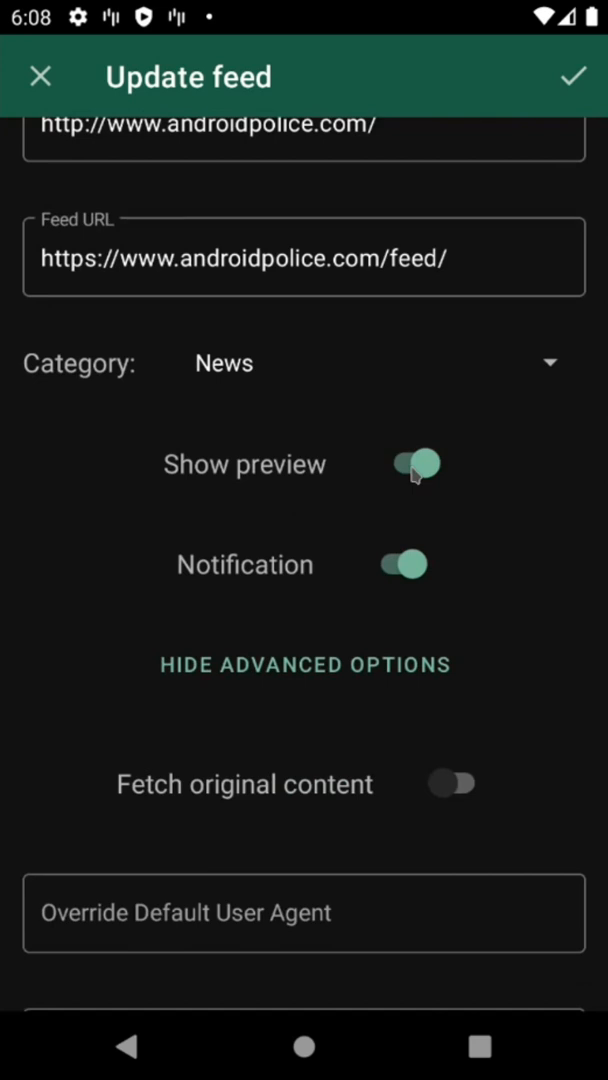
{"action": "left_click", "coordinate": [408, 464]}
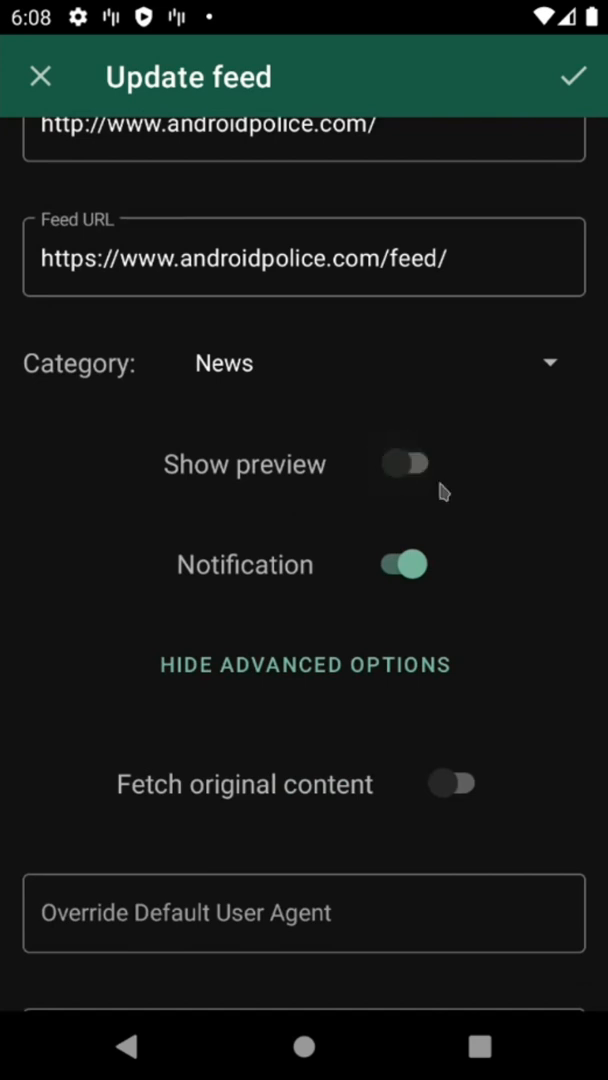
{"action": "mouse_move", "coordinate": [426, 524]}
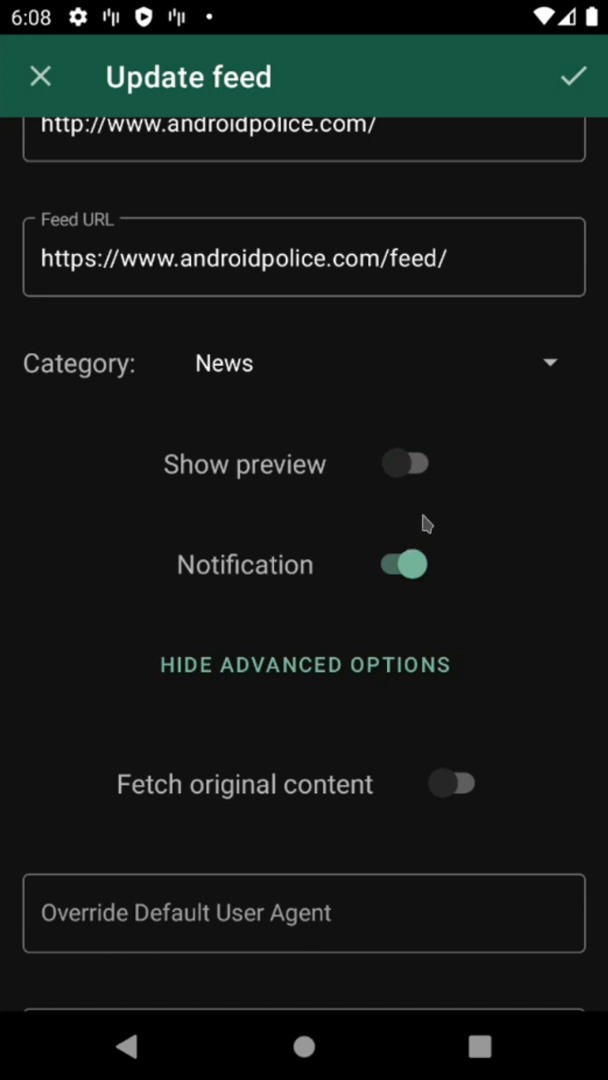
{"action": "left_click", "coordinate": [400, 564]}
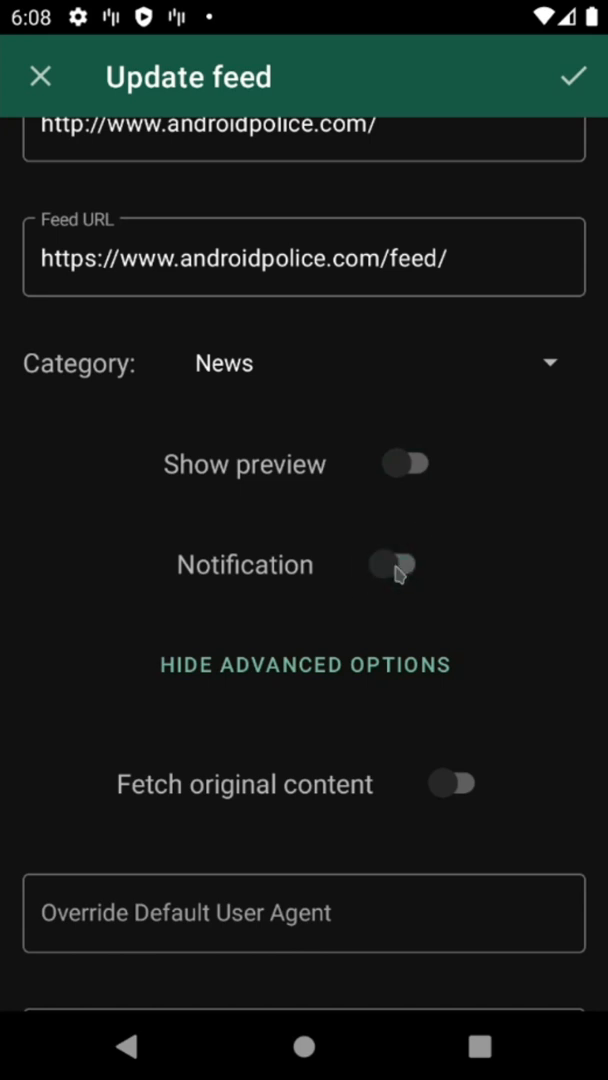
{"action": "left_click", "coordinate": [400, 564]}
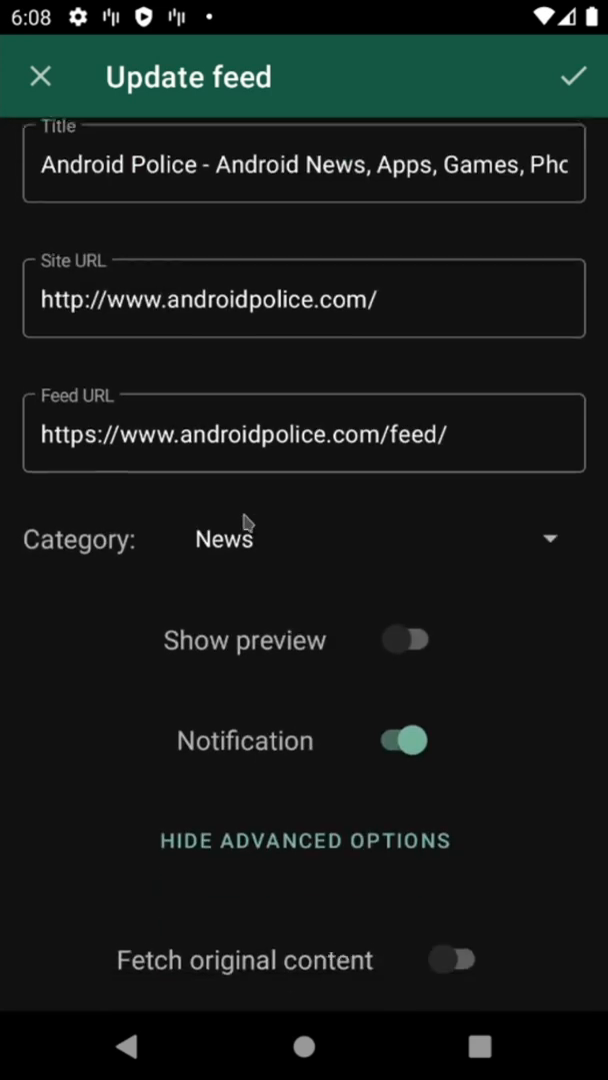
{"action": "scroll", "scroll_direction": "down", "scroll_amount": 3}
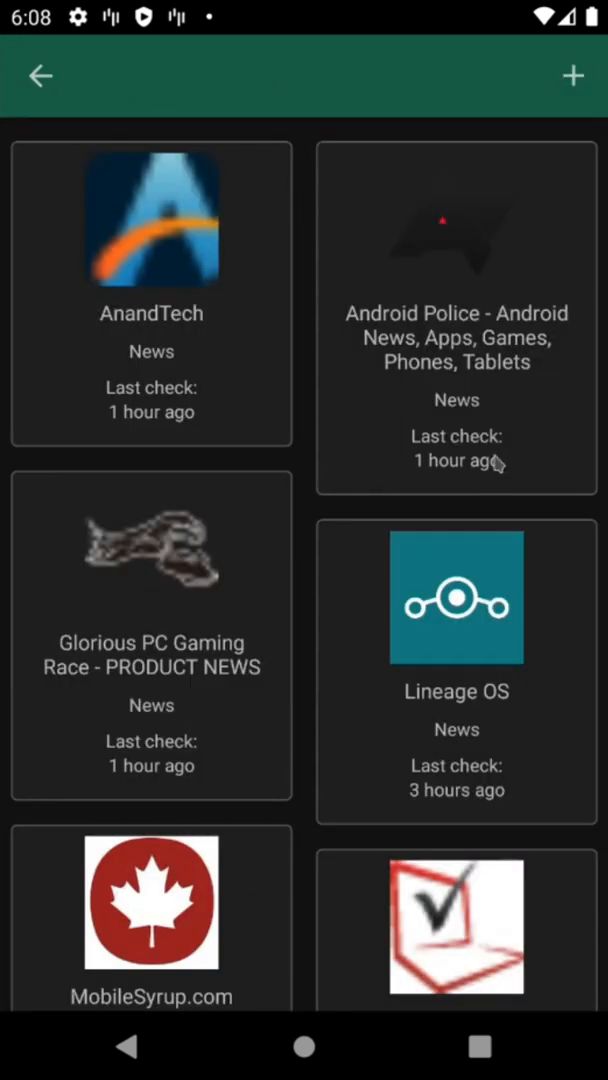
Show the Android Police feed's articles, starting from the Fire HD 8 Plus review
{"action": "left_click", "coordinate": [570, 74]}
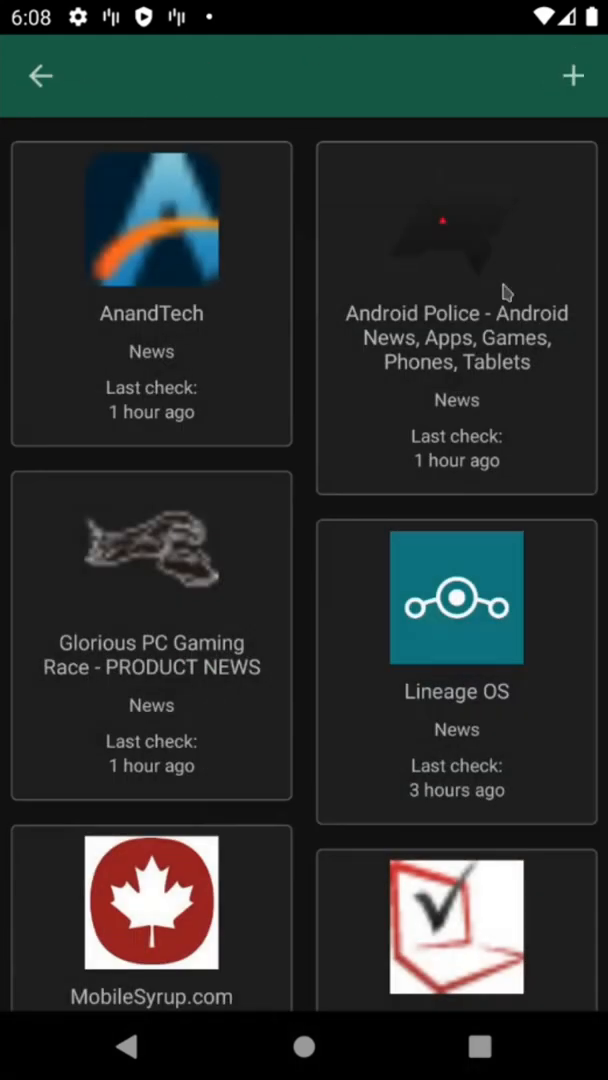
{"action": "left_click", "coordinate": [456, 320]}
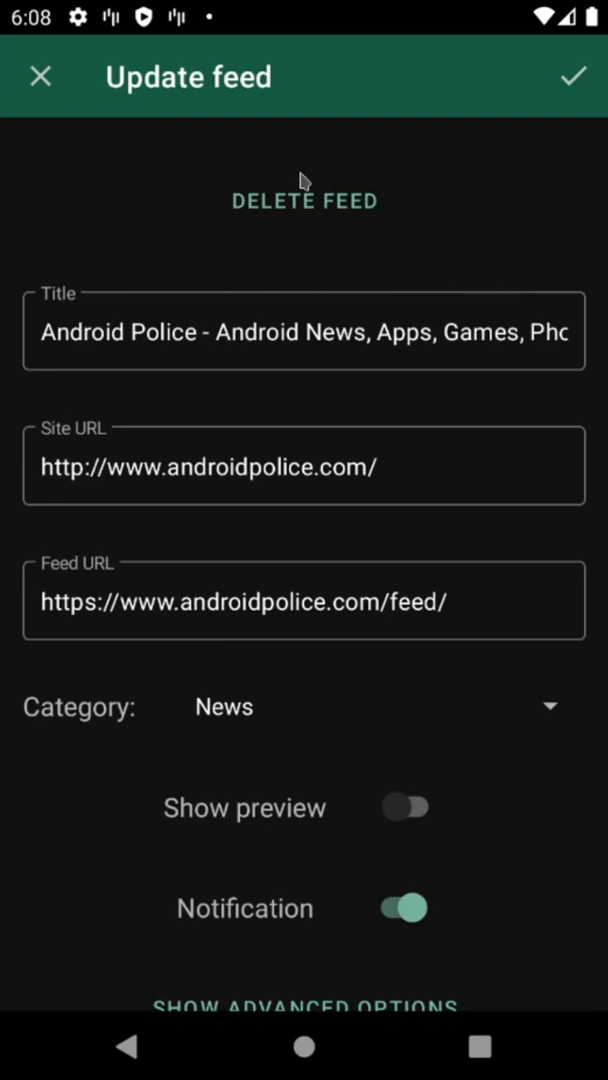
{"action": "mouse_move", "coordinate": [86, 146]}
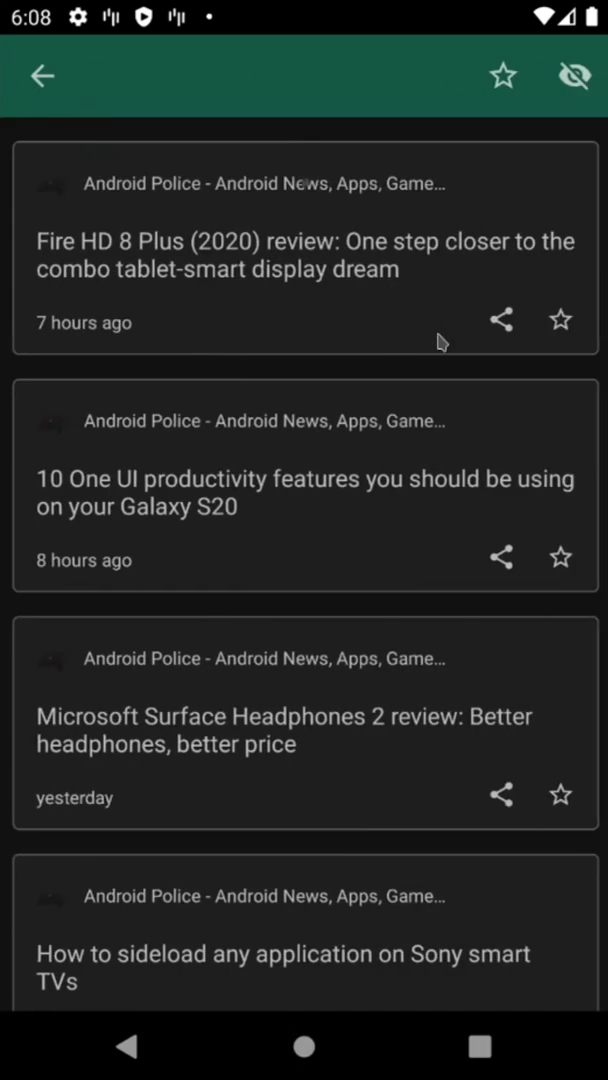
{"action": "scroll", "scroll_direction": "down", "scroll_amount": 3}
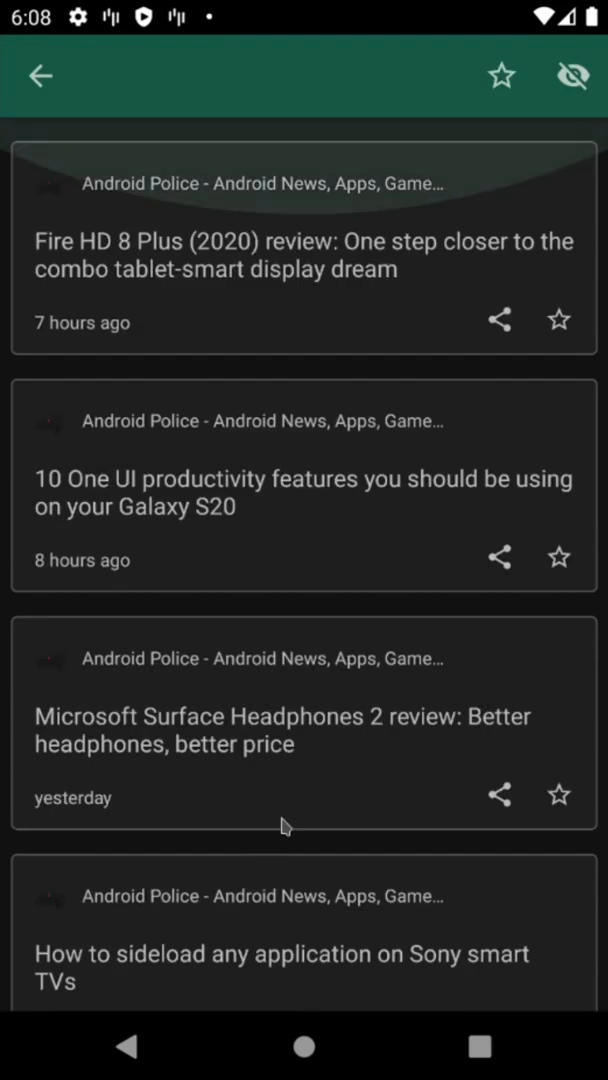
{"action": "mouse_move", "coordinate": [432, 180]}
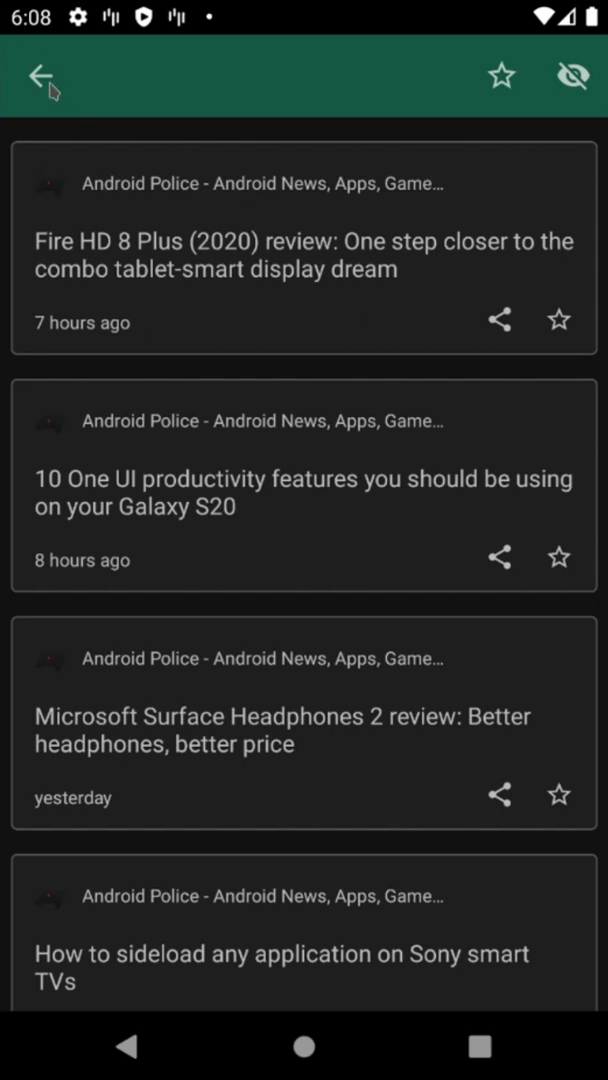
Read the next article, leave its Chrome web view, and return to the Android Police list
{"action": "left_click", "coordinate": [304, 256]}
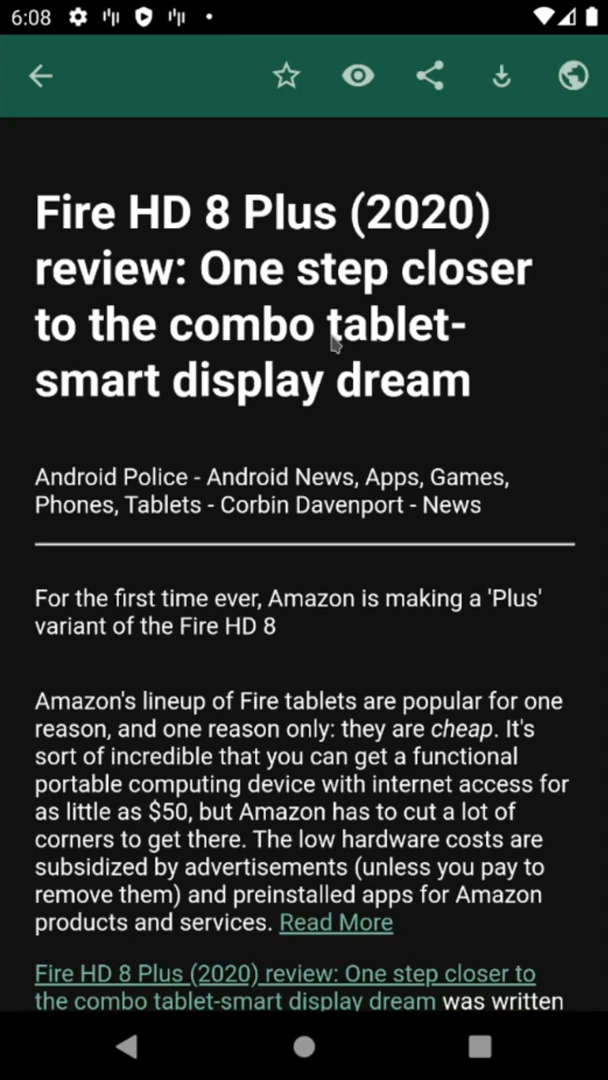
{"action": "mouse_move", "coordinate": [390, 580]}
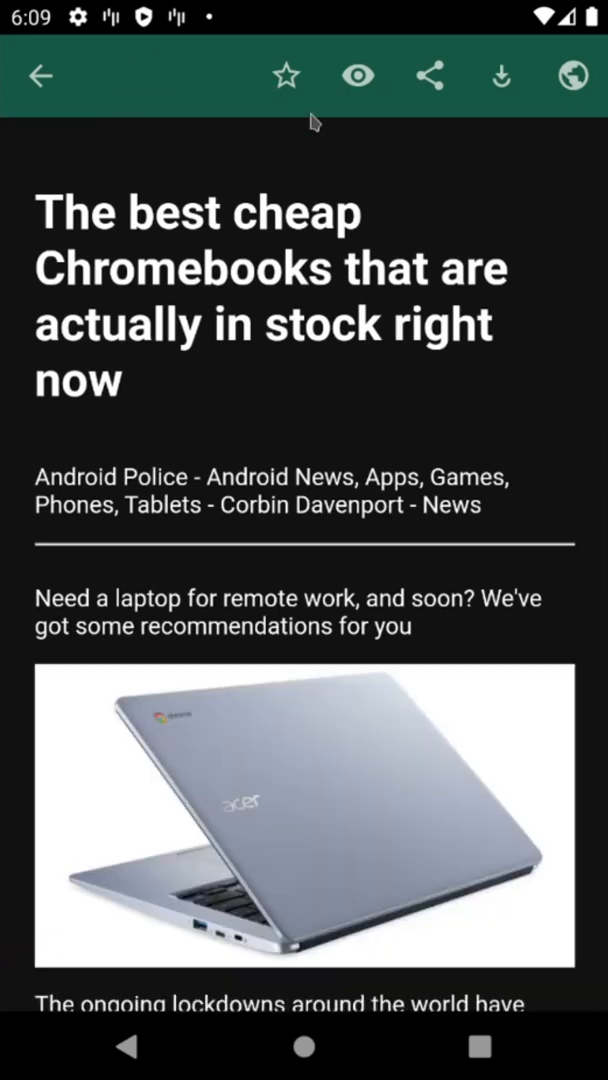
{"action": "mouse_move", "coordinate": [436, 78]}
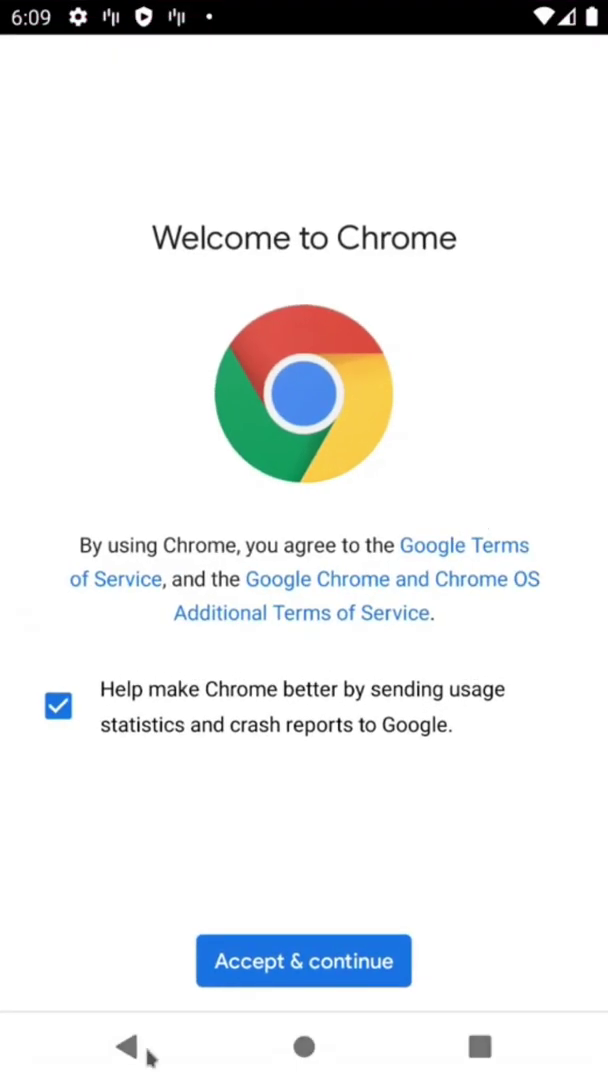
{"action": "left_click", "coordinate": [304, 960]}
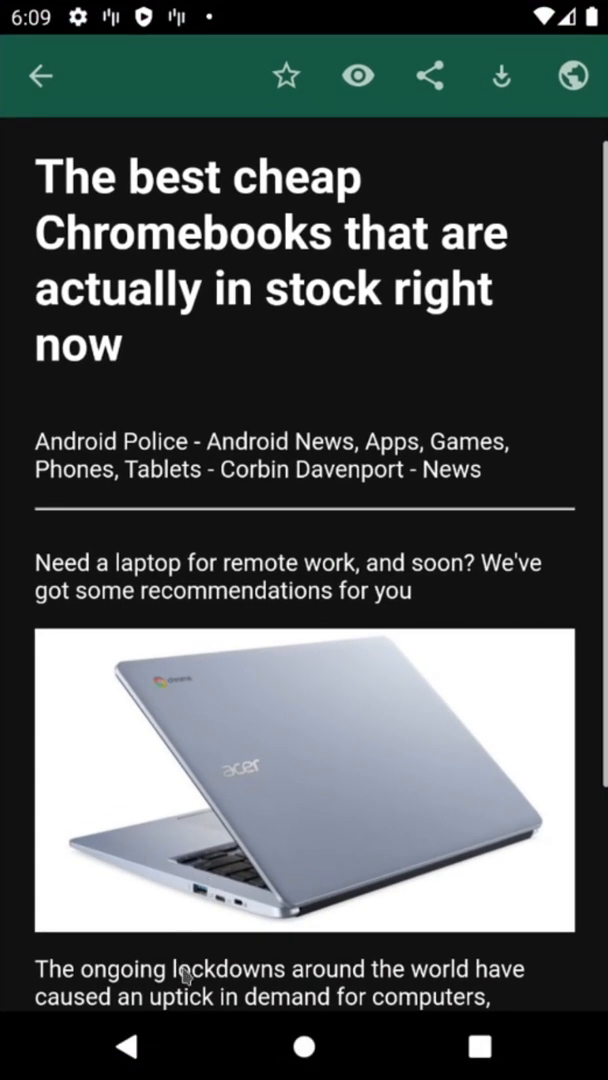
{"action": "left_click", "coordinate": [42, 80]}
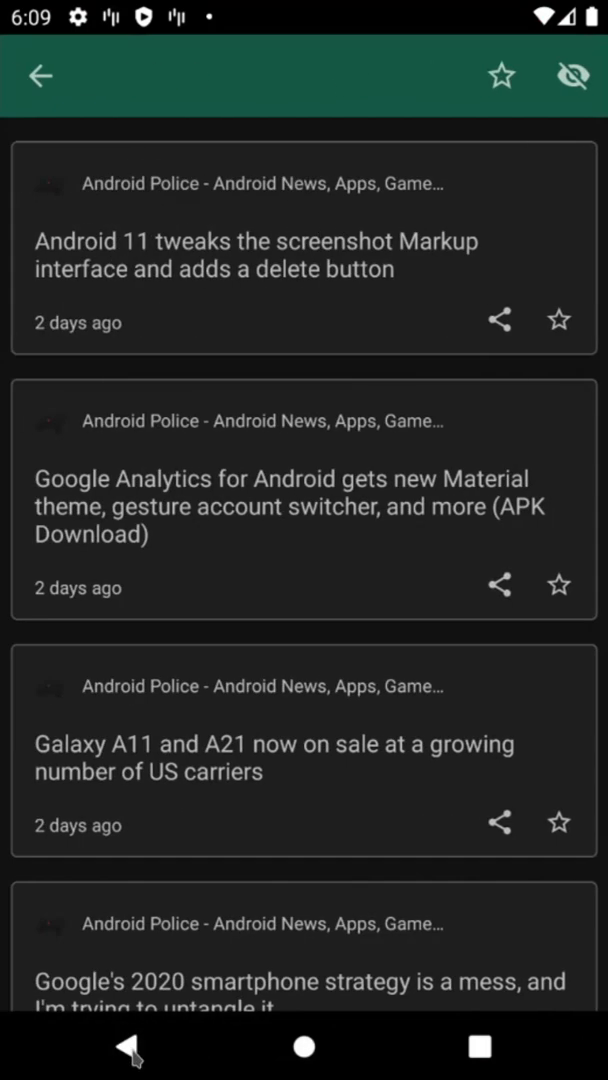
Go back from the article list to the empty URL/username/password login form
{"action": "left_click", "coordinate": [40, 76]}
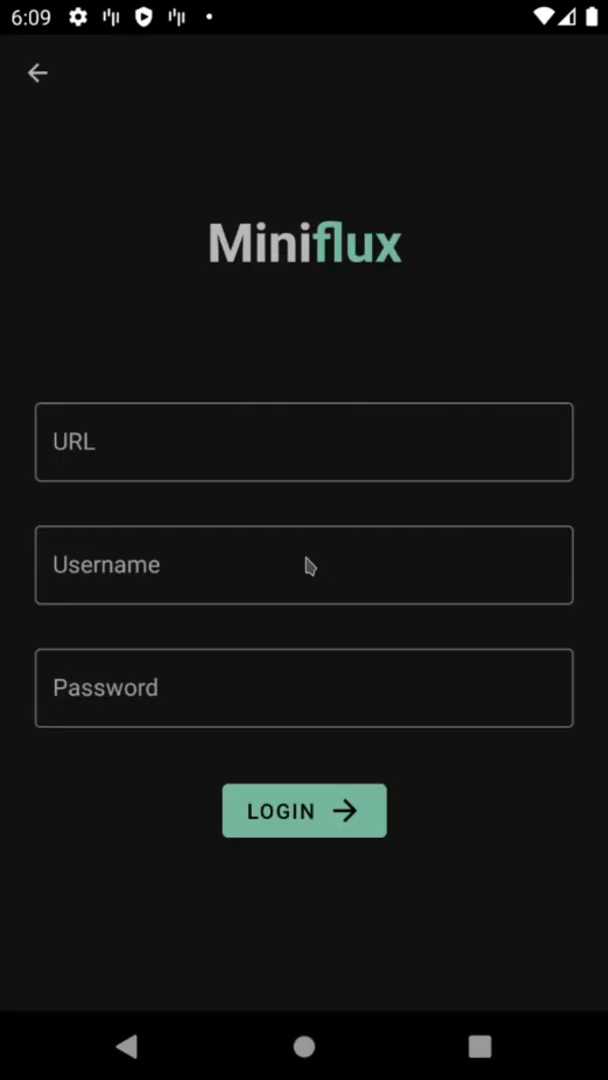
{"action": "mouse_move", "coordinate": [258, 576]}
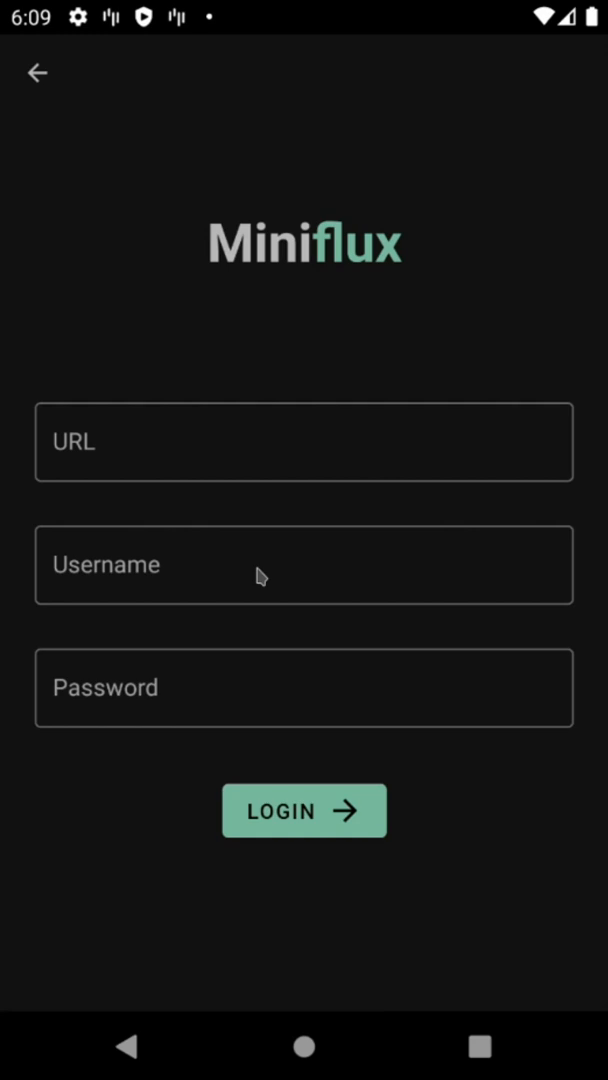
{"action": "mouse_move", "coordinate": [44, 142]}
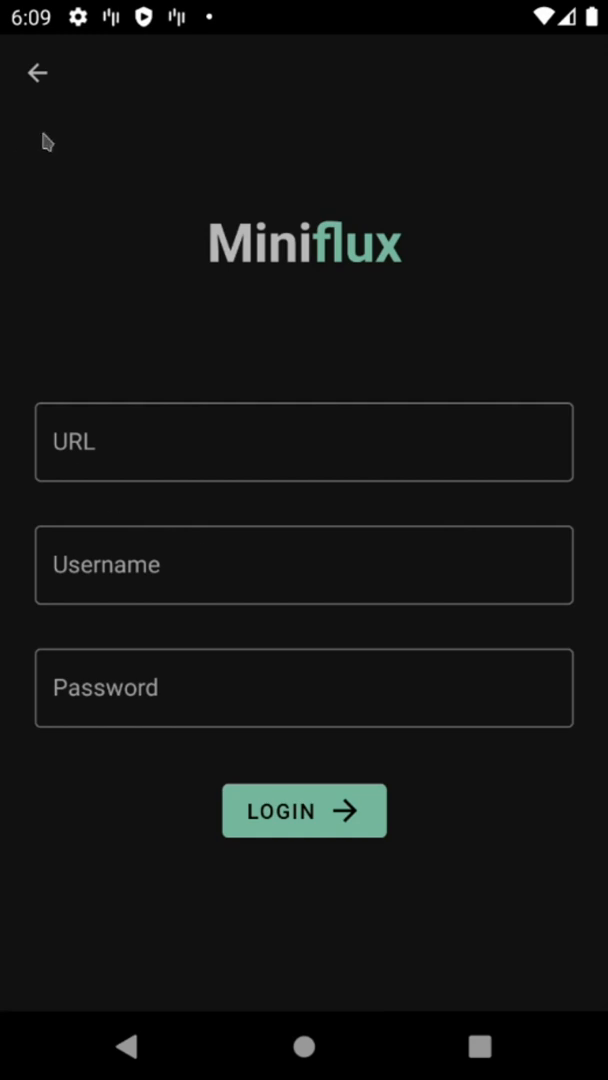
Switch Theme Mode to Light, then to Auto, and return to the article list
{"action": "left_click", "coordinate": [38, 72]}
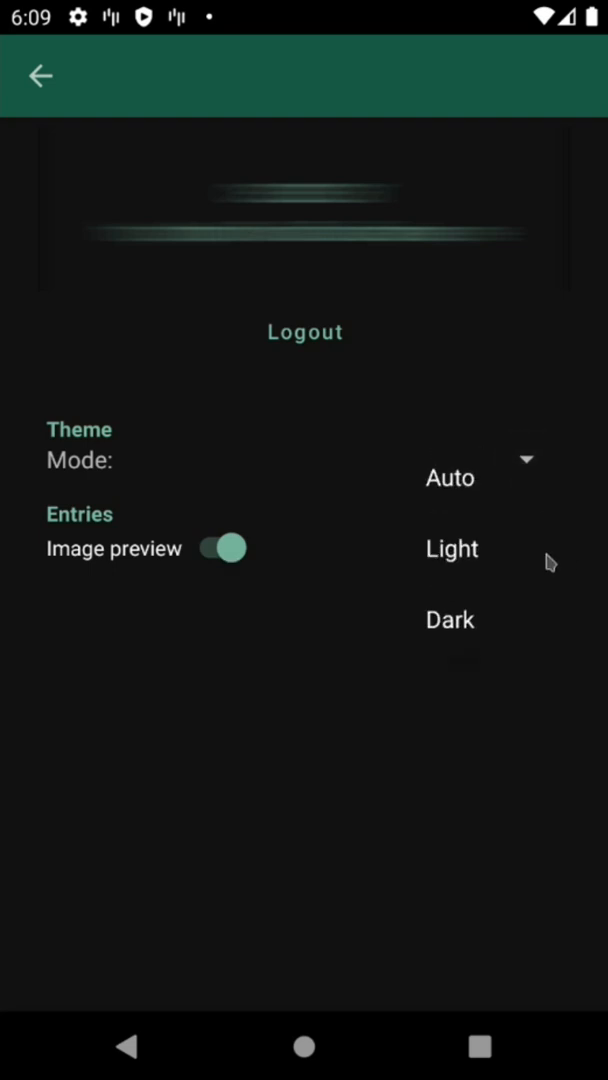
{"action": "left_click", "coordinate": [452, 548]}
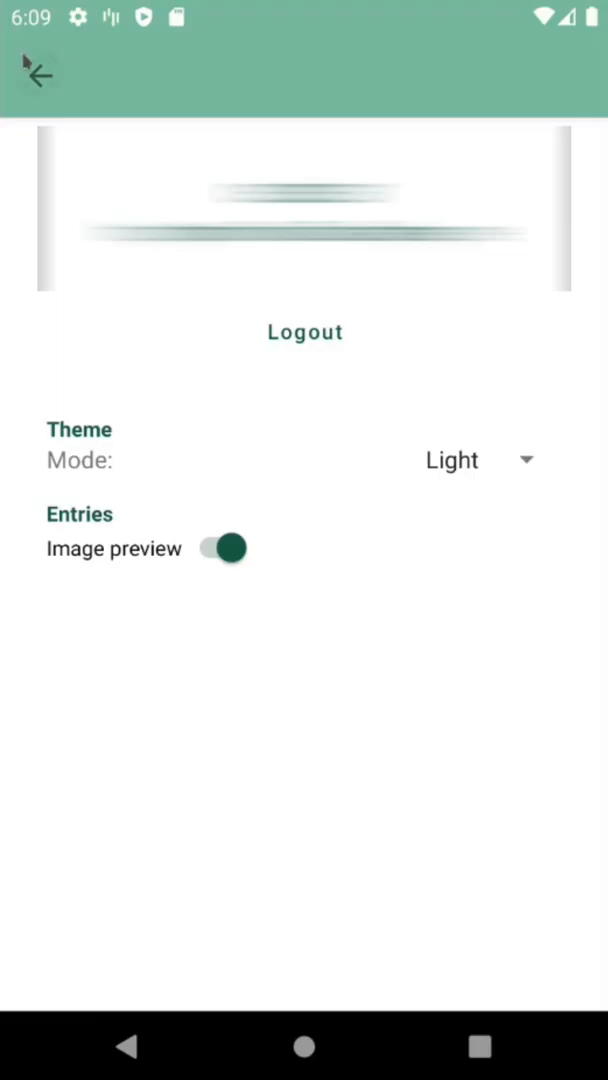
{"action": "mouse_move", "coordinate": [538, 472]}
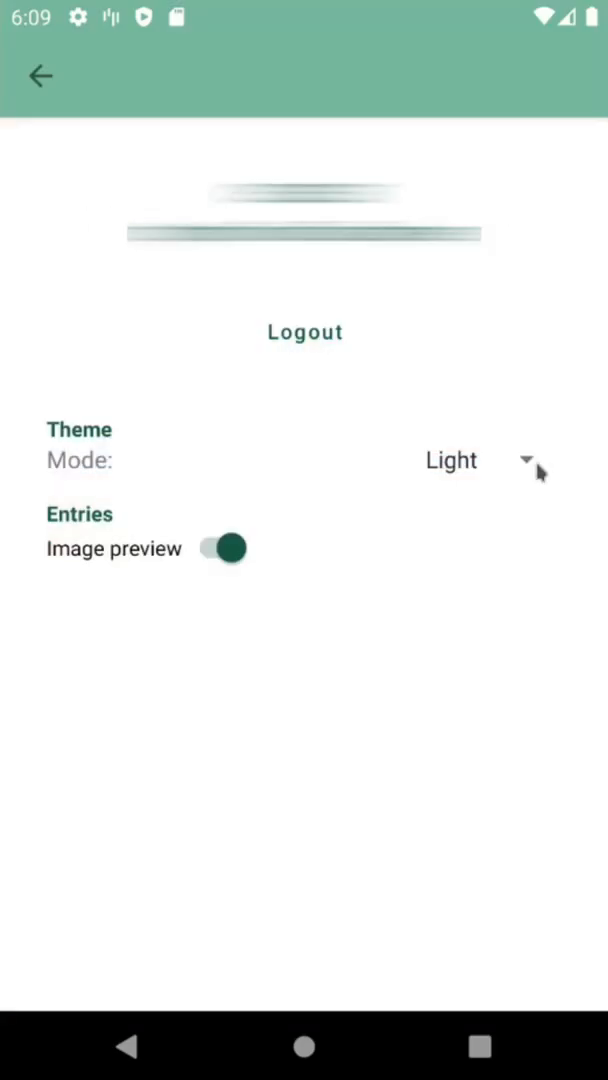
{"action": "left_click", "coordinate": [452, 460]}
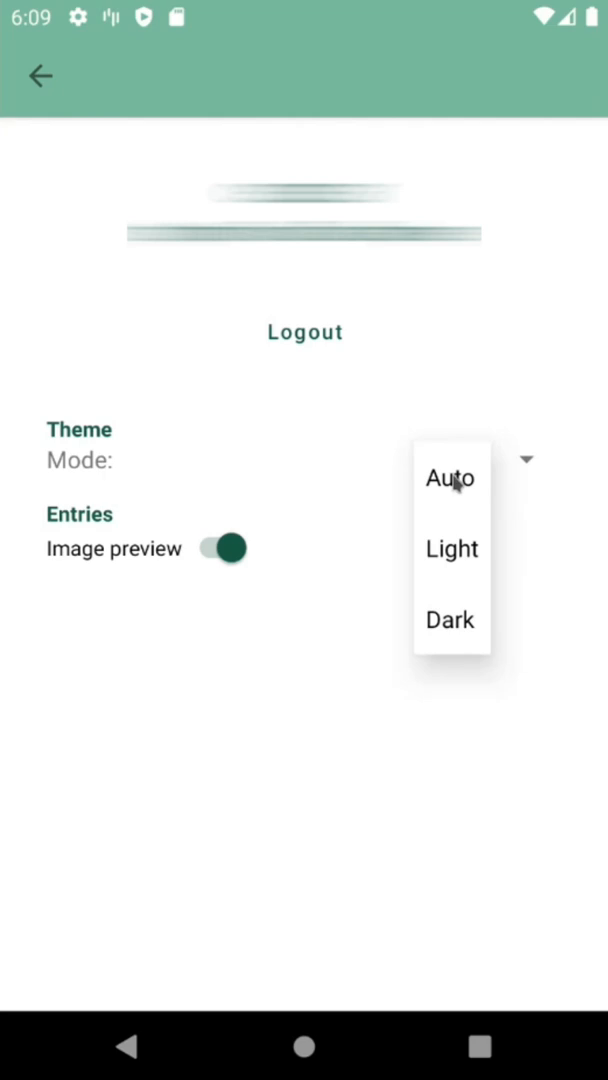
{"action": "left_click", "coordinate": [450, 478]}
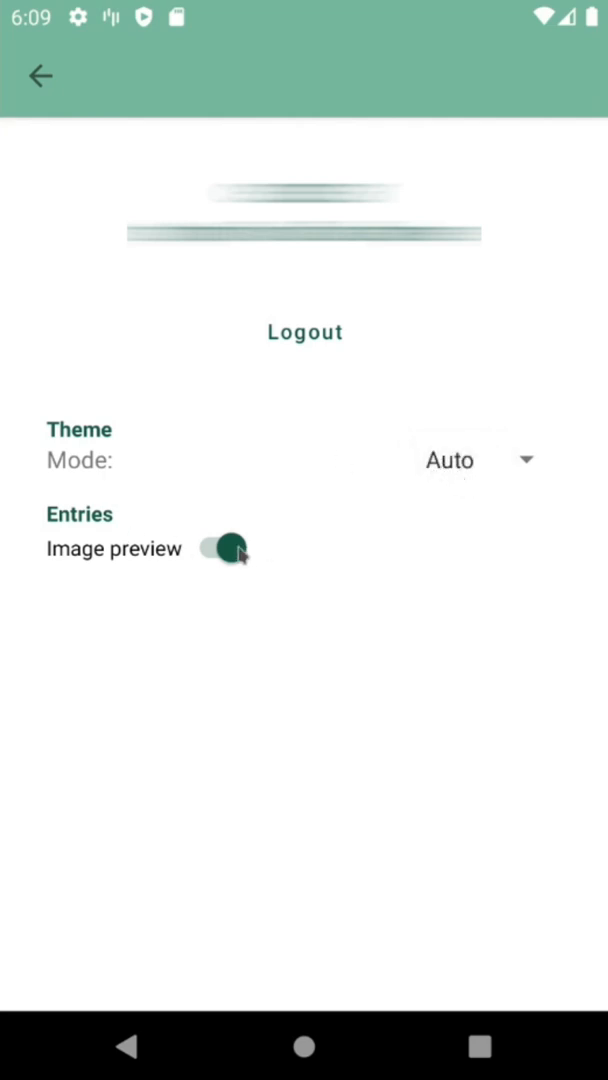
{"action": "left_click", "coordinate": [40, 78]}
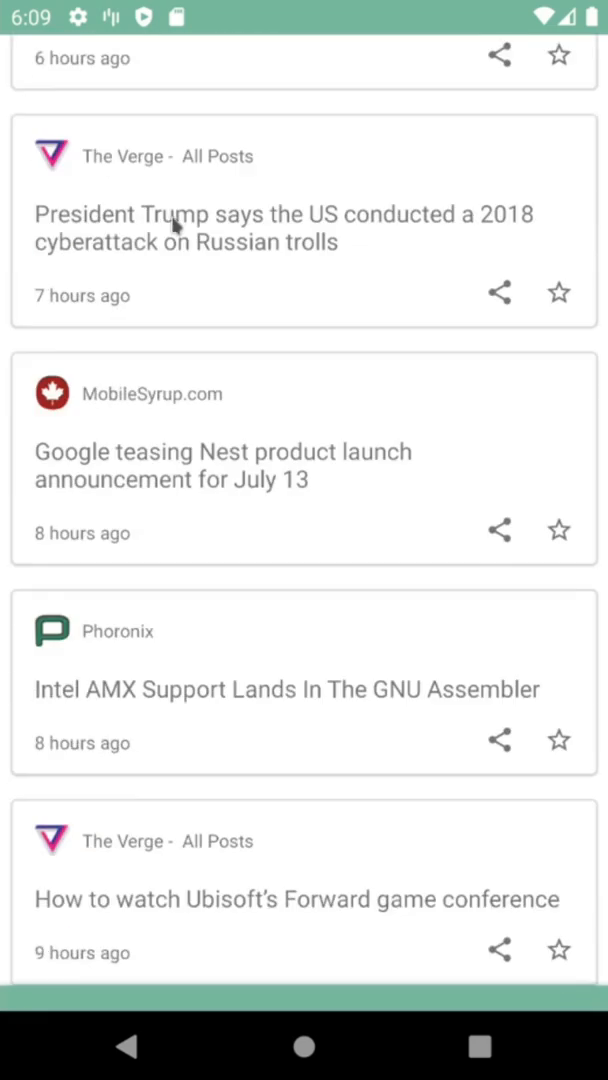
{"action": "scroll", "scroll_direction": "down", "scroll_amount": 3}
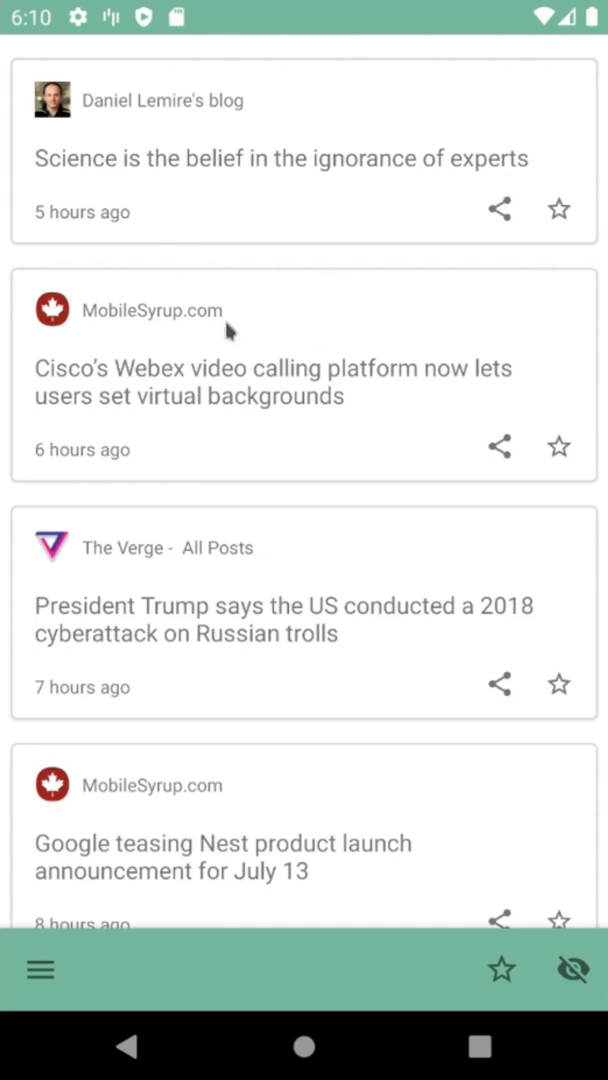
{"action": "mouse_move", "coordinate": [84, 978]}
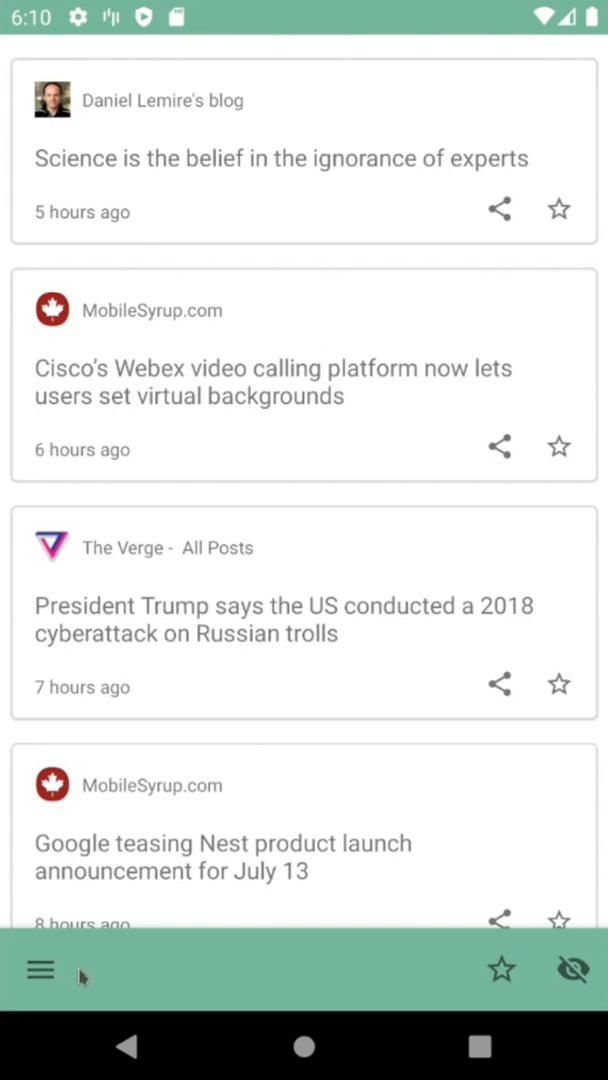